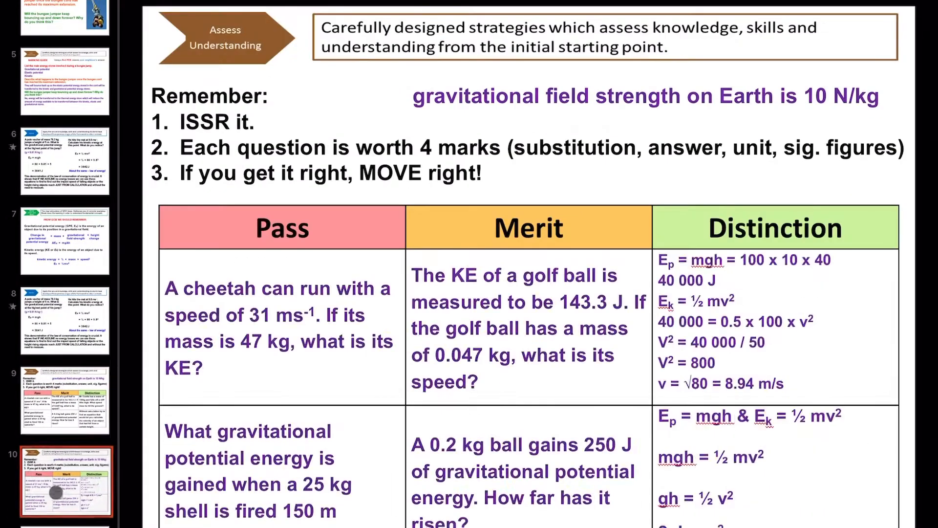
Scroll to the energy profile diagrams and circle the endothermic ΔH = 200 working with the Lasso.
click(64, 453)
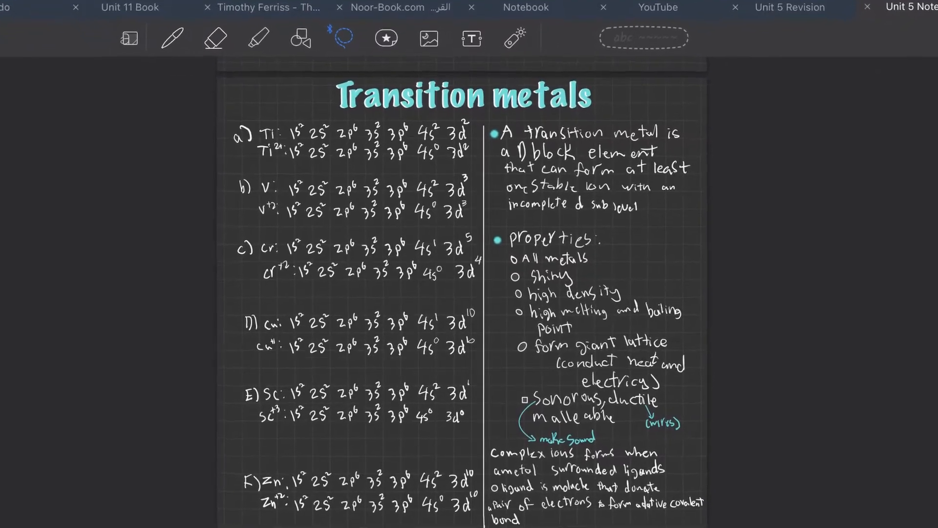
click(656, 7)
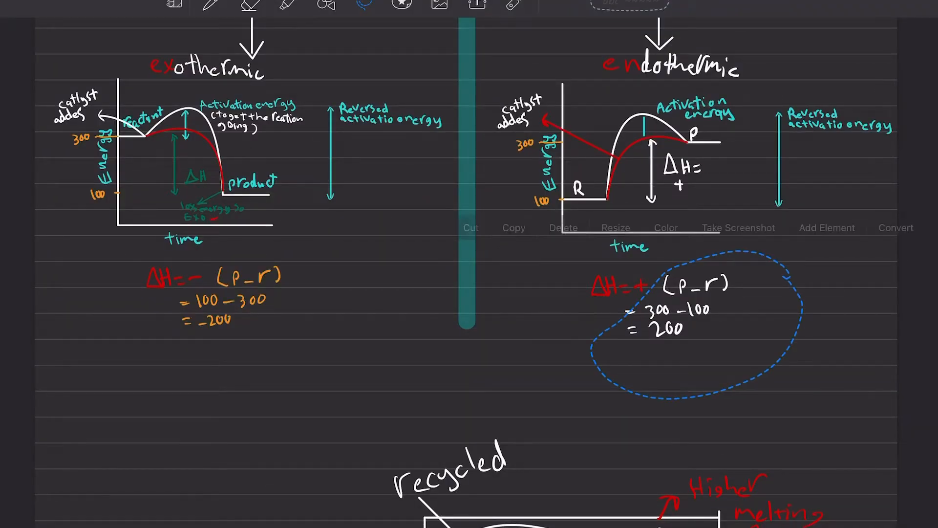
click(664, 228)
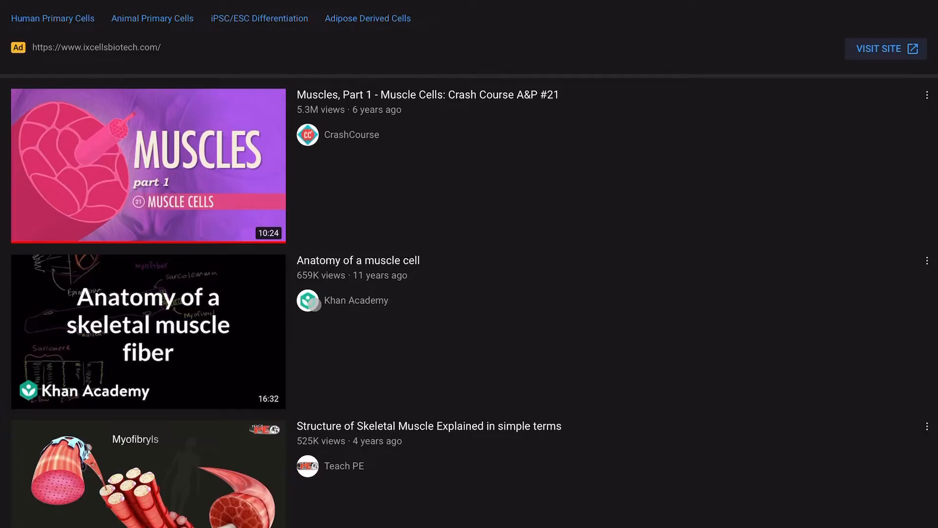
scroll(down, 3)
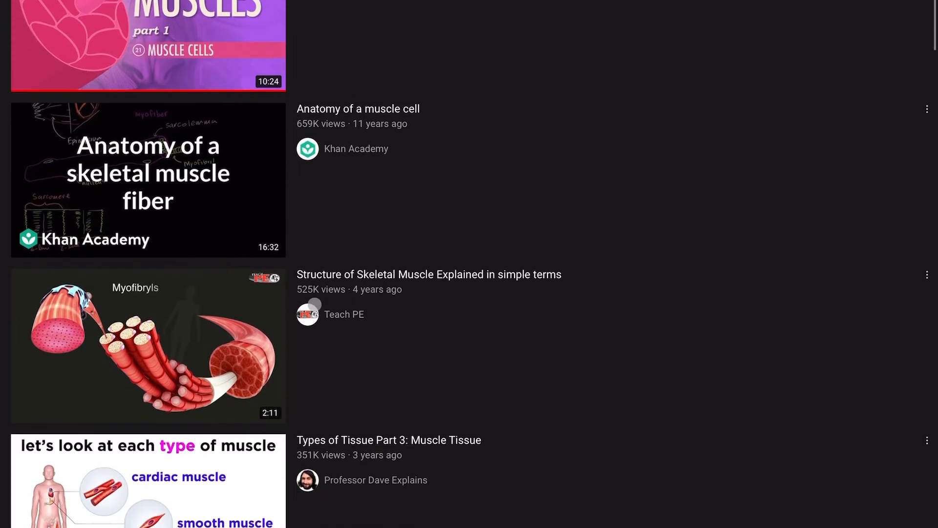
scroll(down, 3)
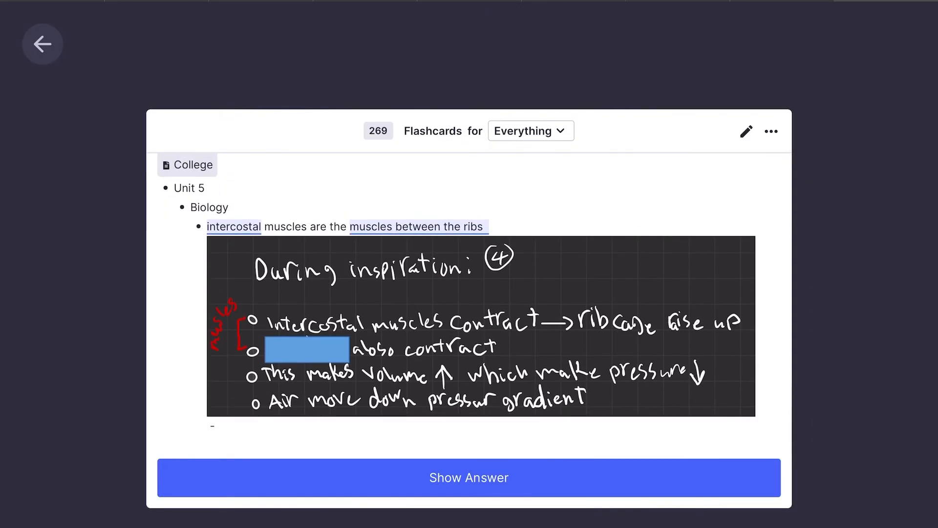
Reveal the Diaphragm card and rate it Partially recalled, then rate the ECG card Immediately.
click(469, 477)
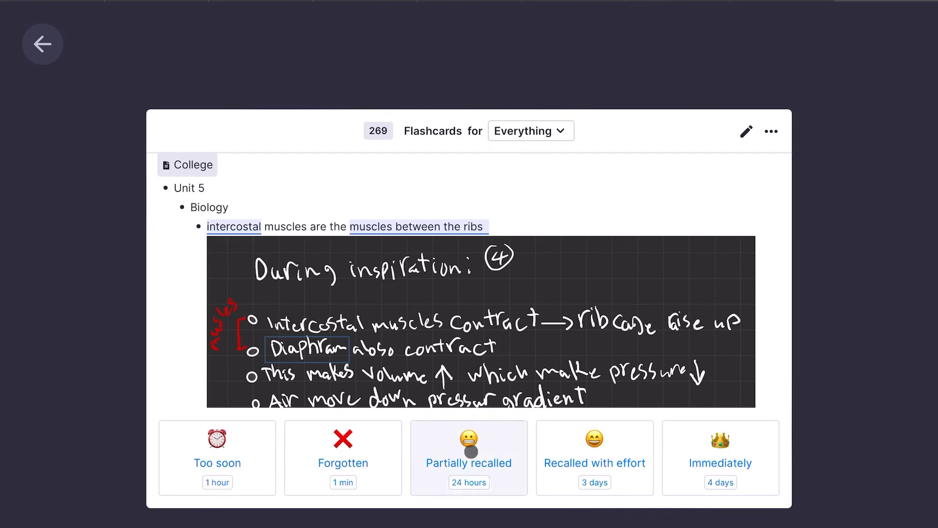
click(469, 457)
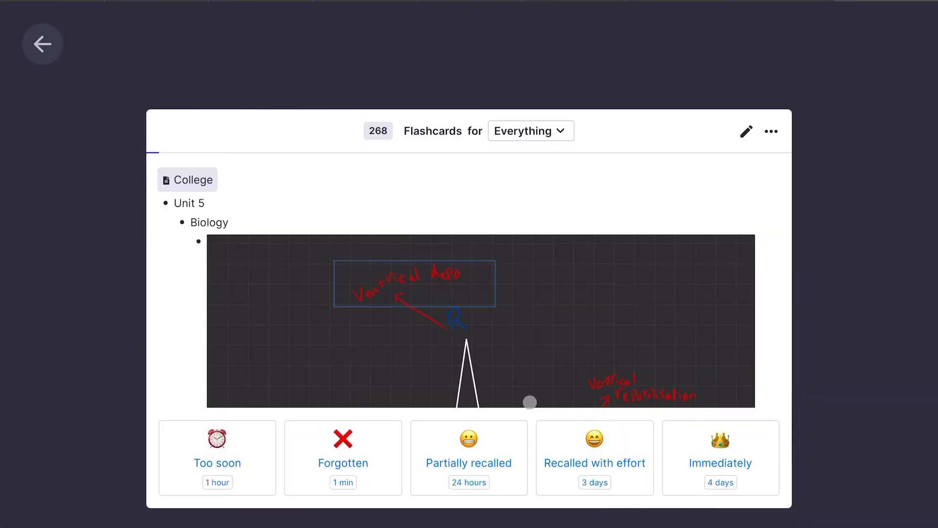
click(719, 457)
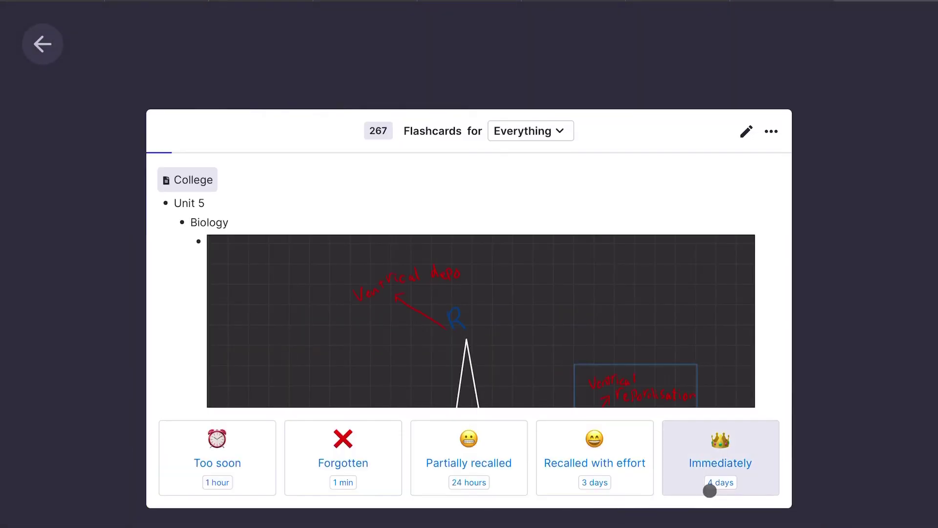